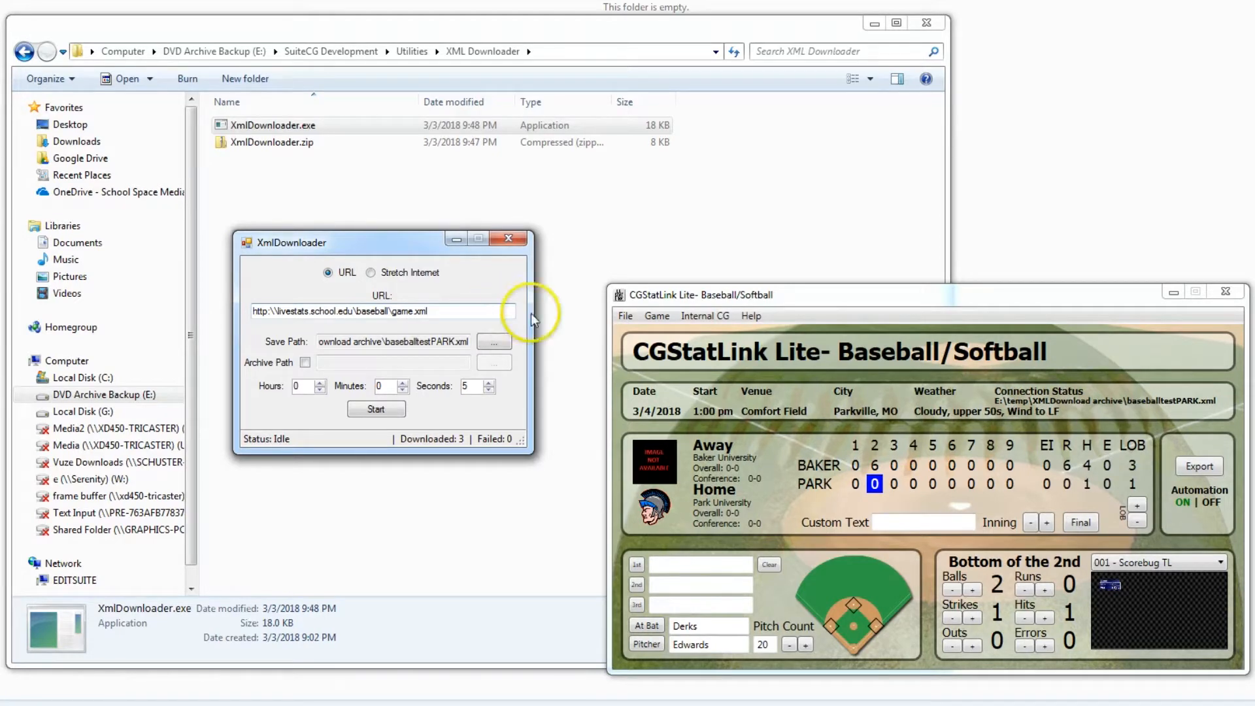
pyautogui.moveTo(507, 297)
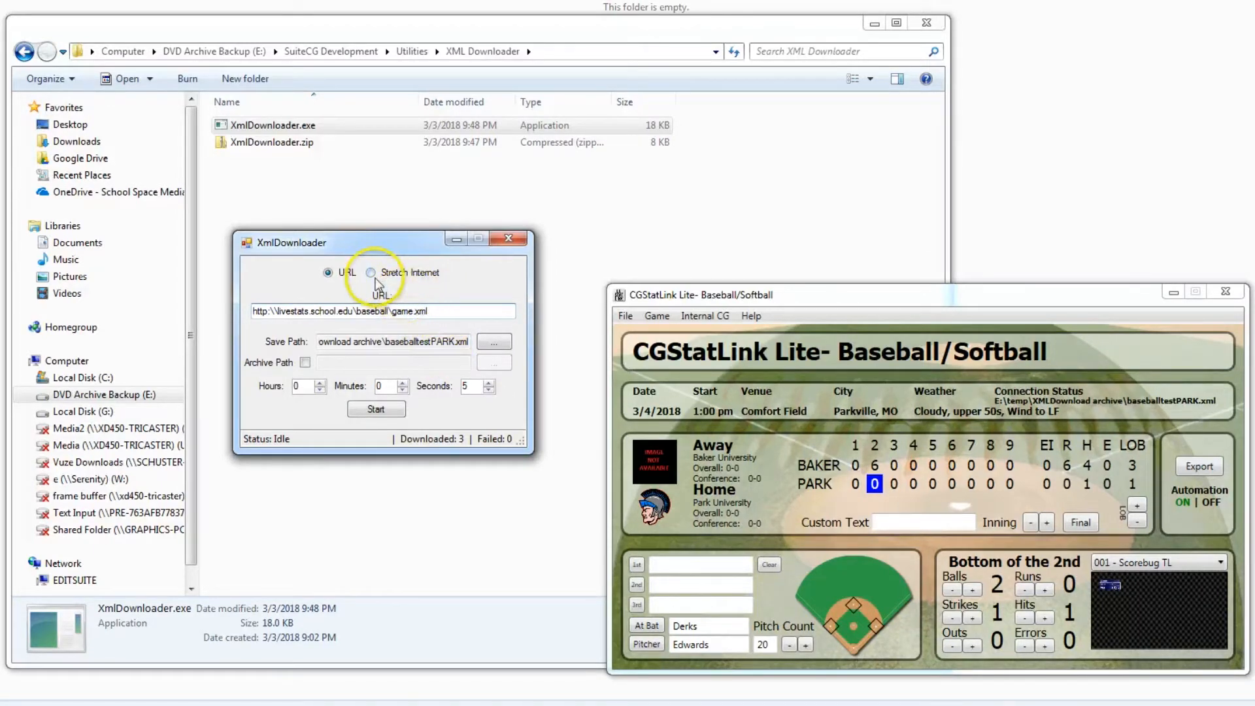
# Step: Choose Stretch Internet as the source, enter Stretch ID 412845 and start the repeating XML download
pyautogui.click(370, 272)
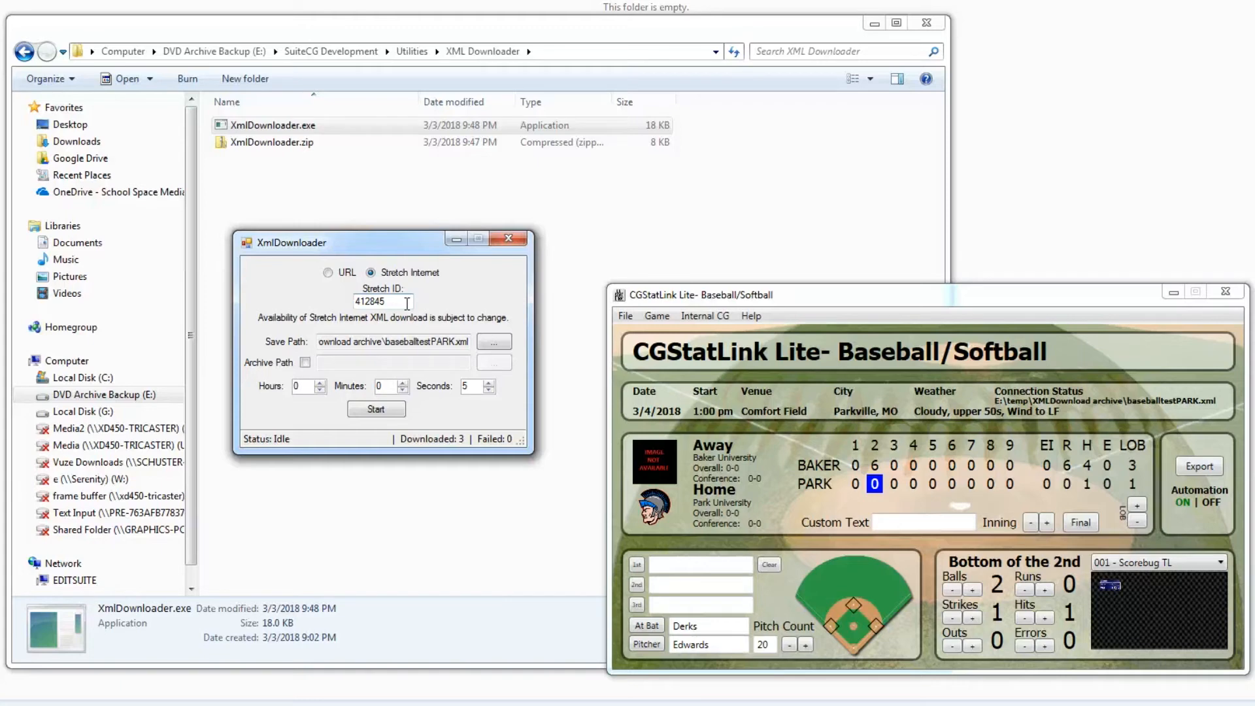
pyautogui.click(377, 302)
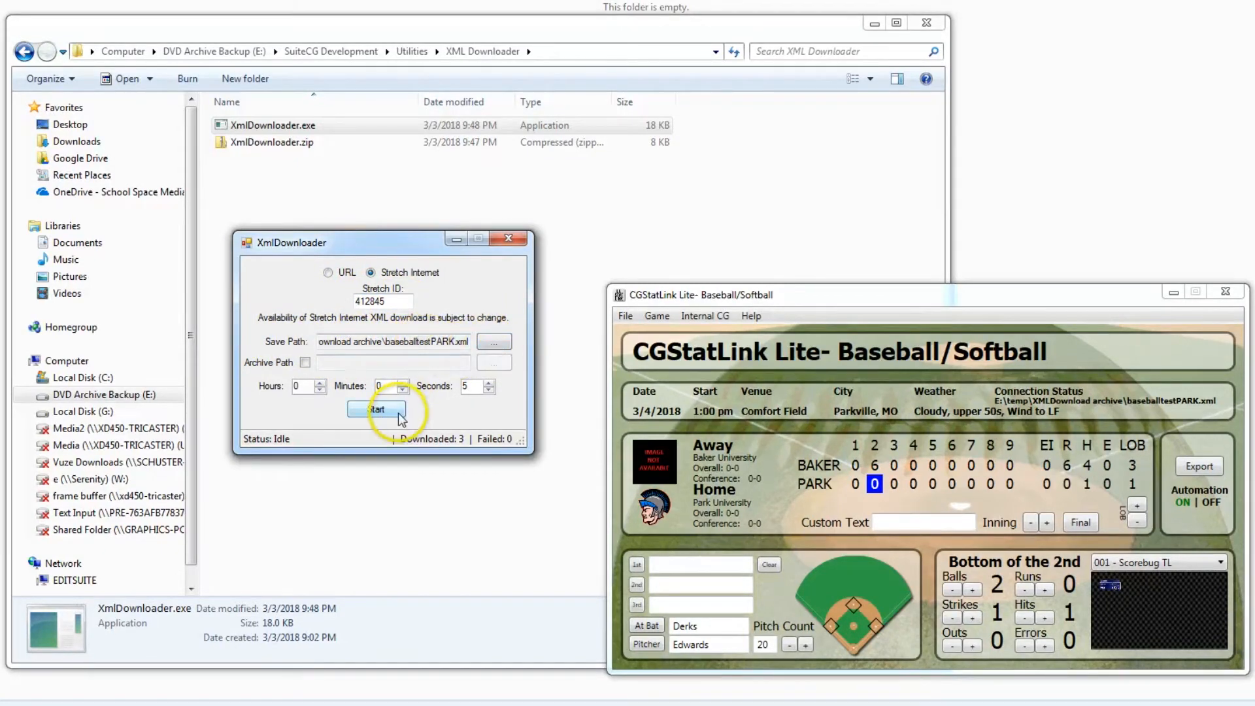
pyautogui.click(375, 409)
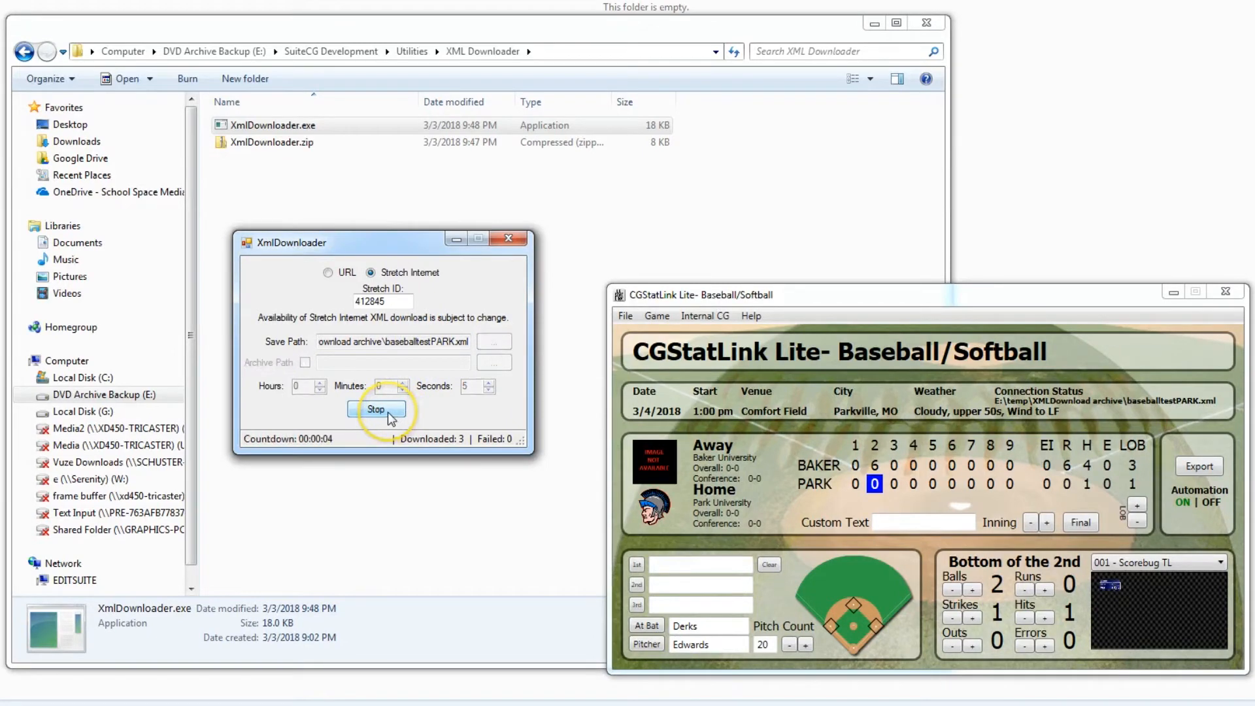
# Step: Let the download countdown run so the scoreboard shows PARK with 3 runs and bases loaded
pyautogui.click(625, 315)
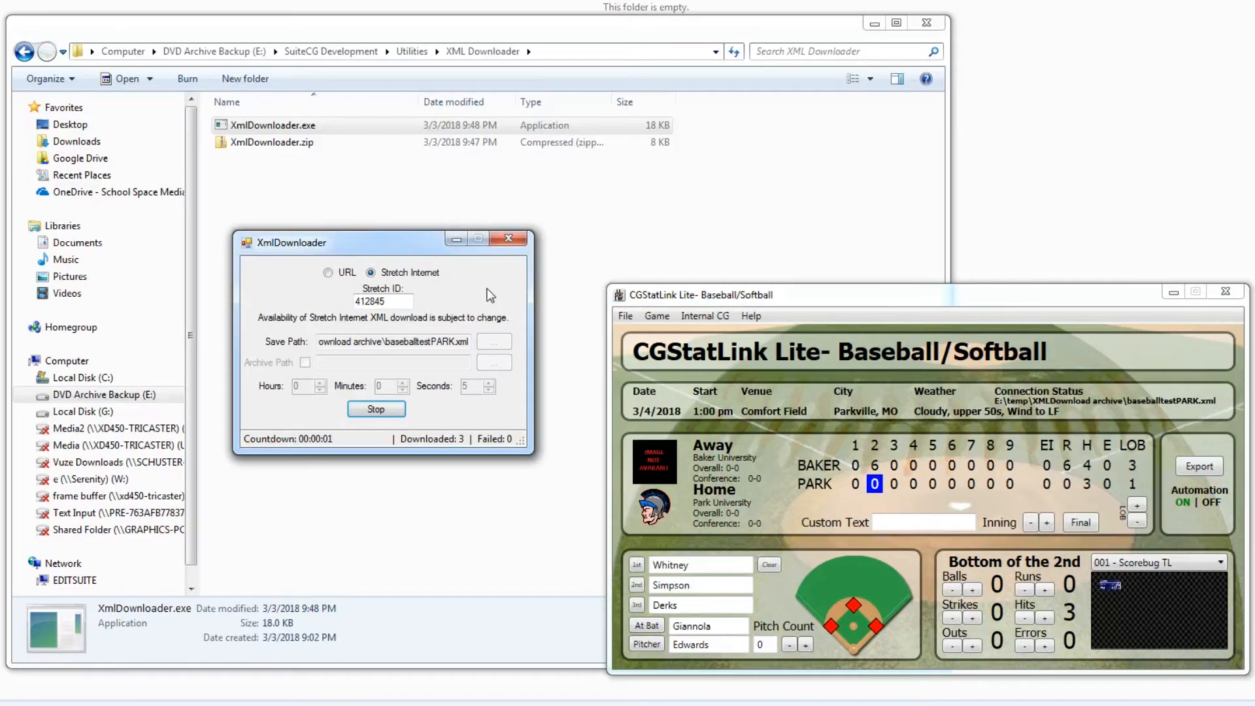
# Step: Keep the Stretch Internet source selected while downloads repeat and the pitch count updates to 30-31
pyautogui.click(328, 272)
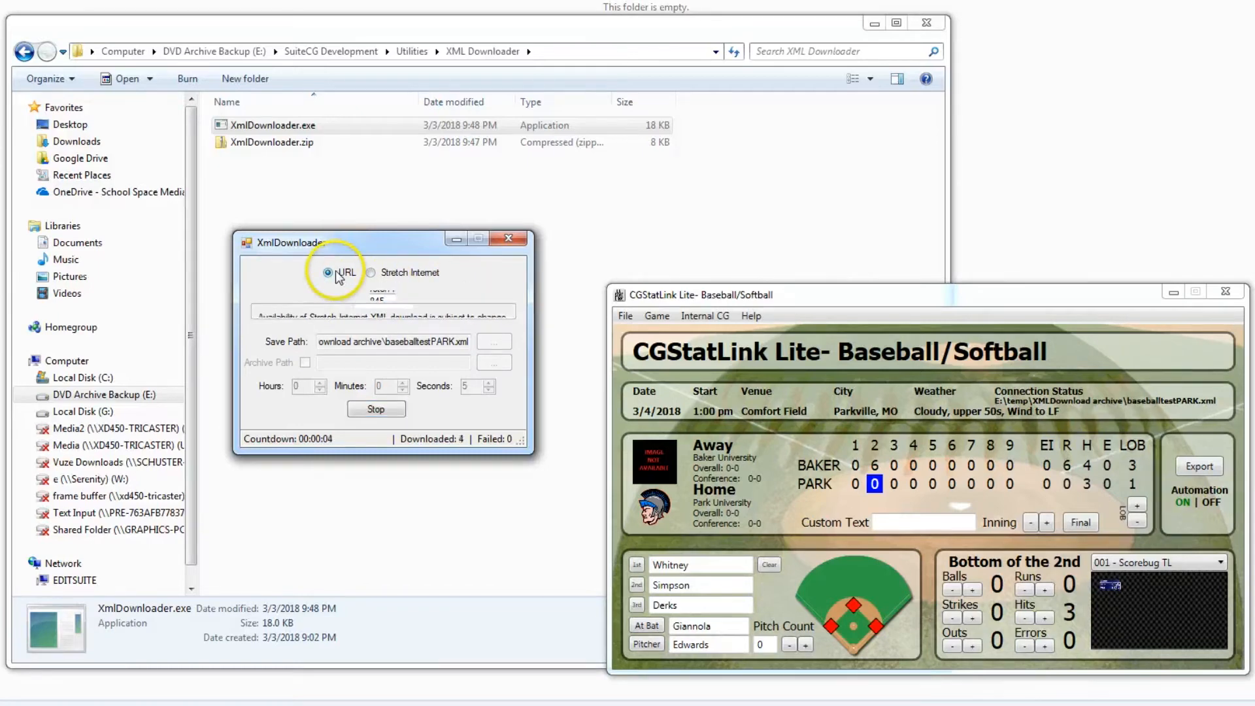
pyautogui.click(371, 272)
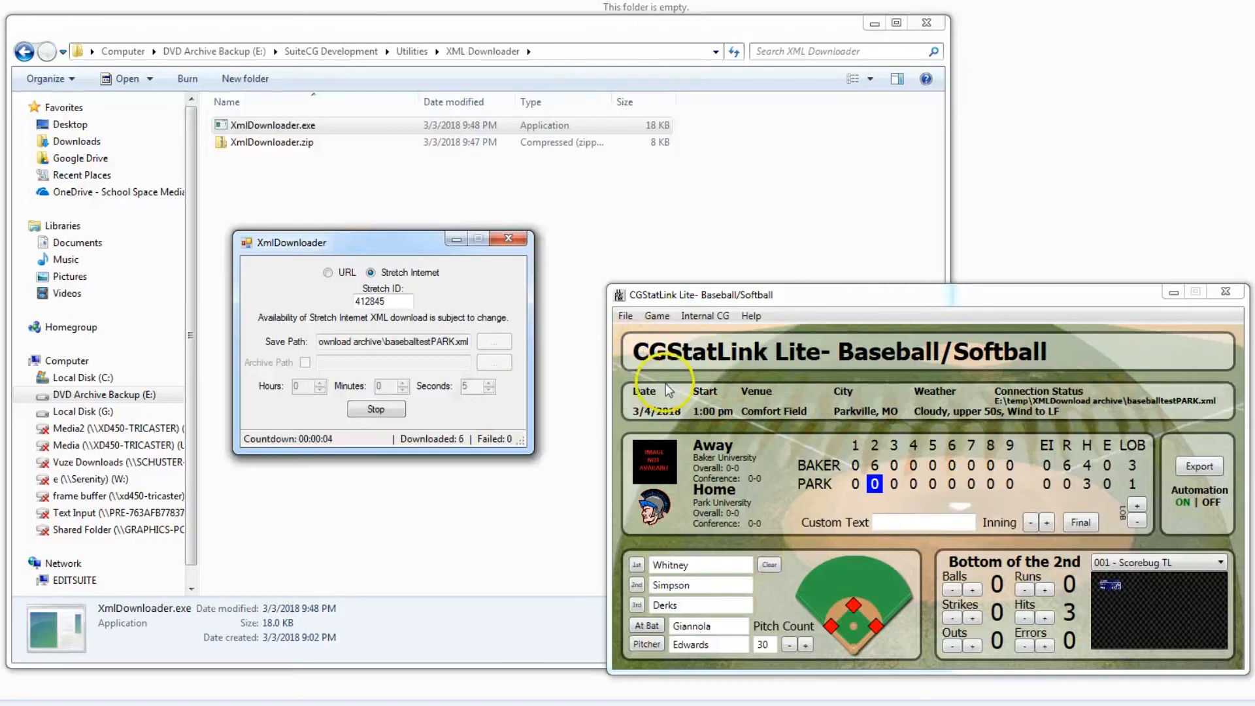
pyautogui.moveTo(837, 305)
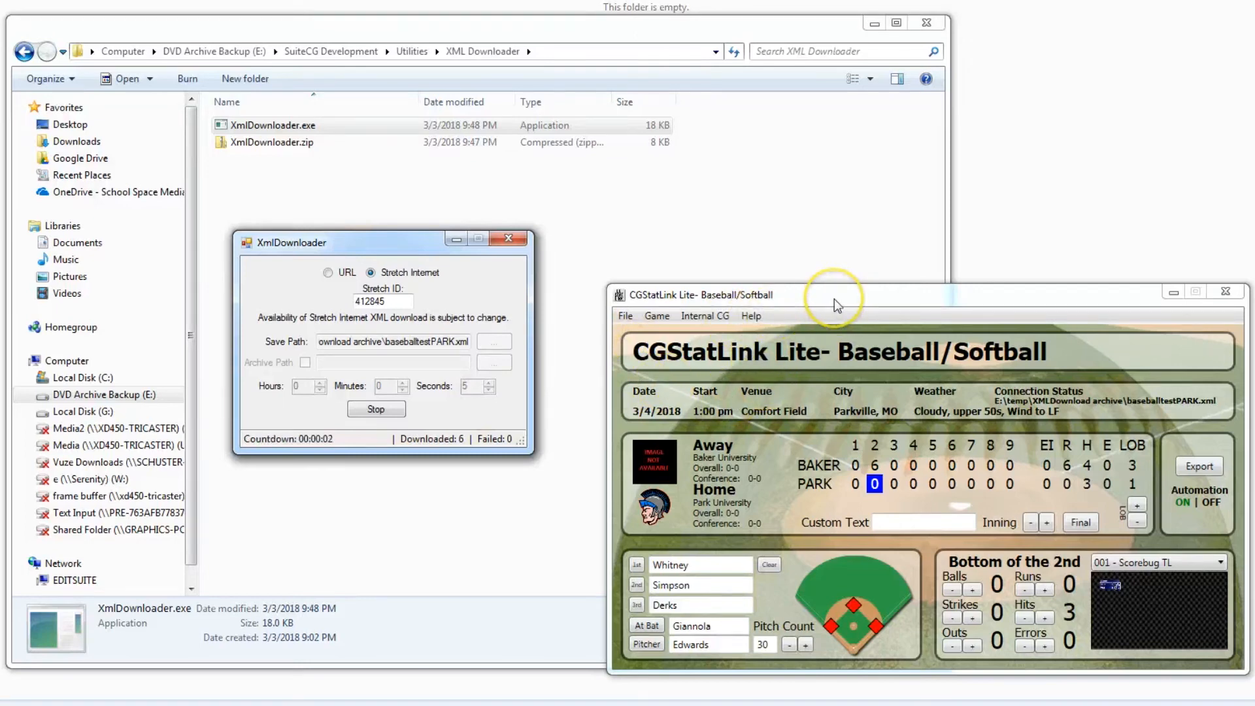
pyautogui.moveTo(773, 608)
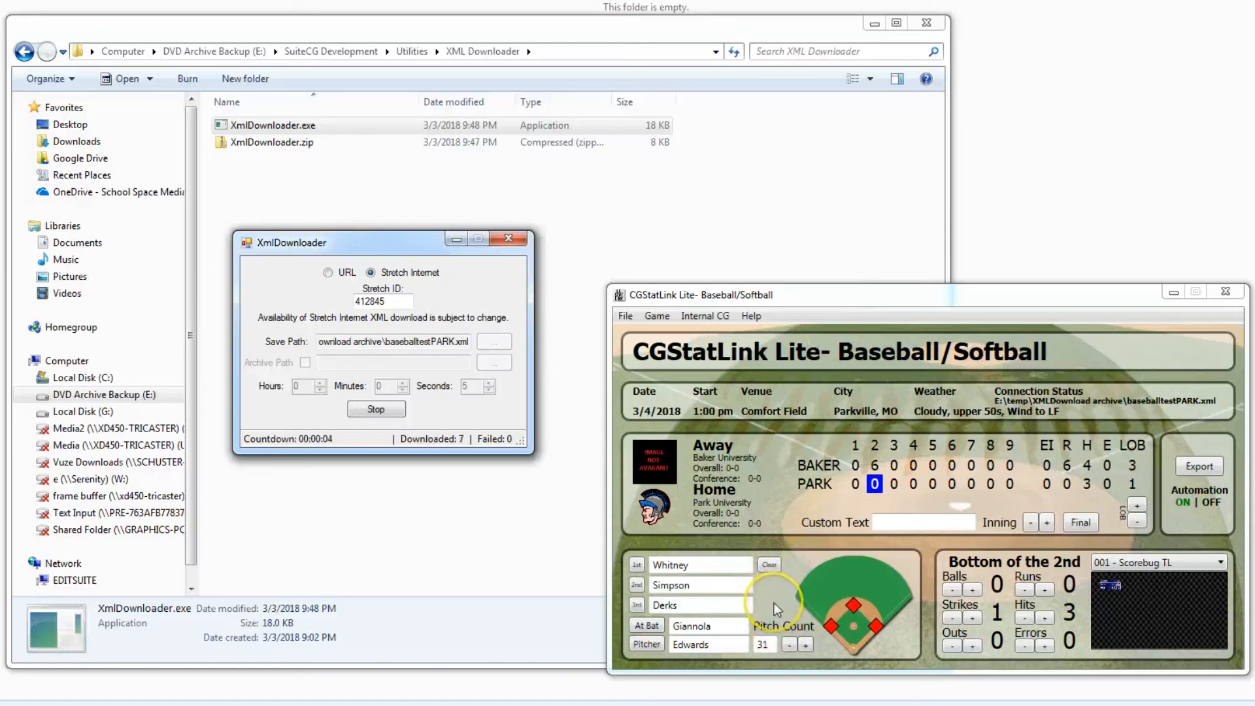
pyautogui.moveTo(773, 653)
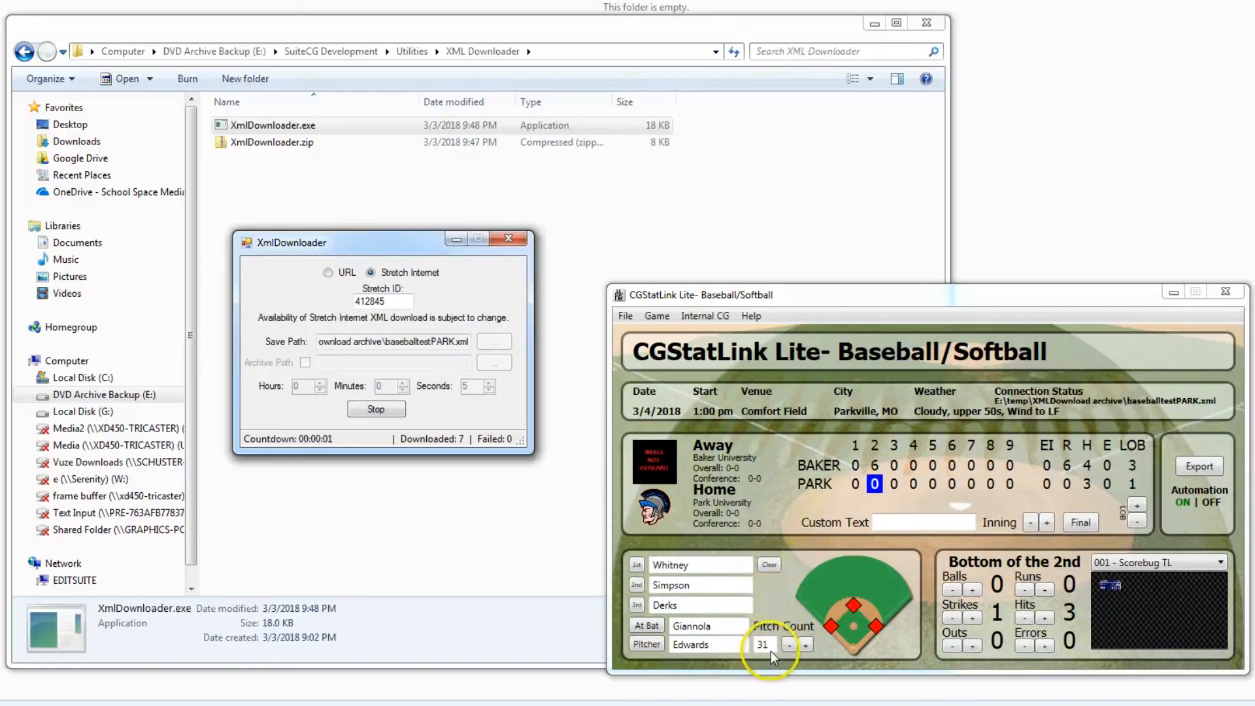